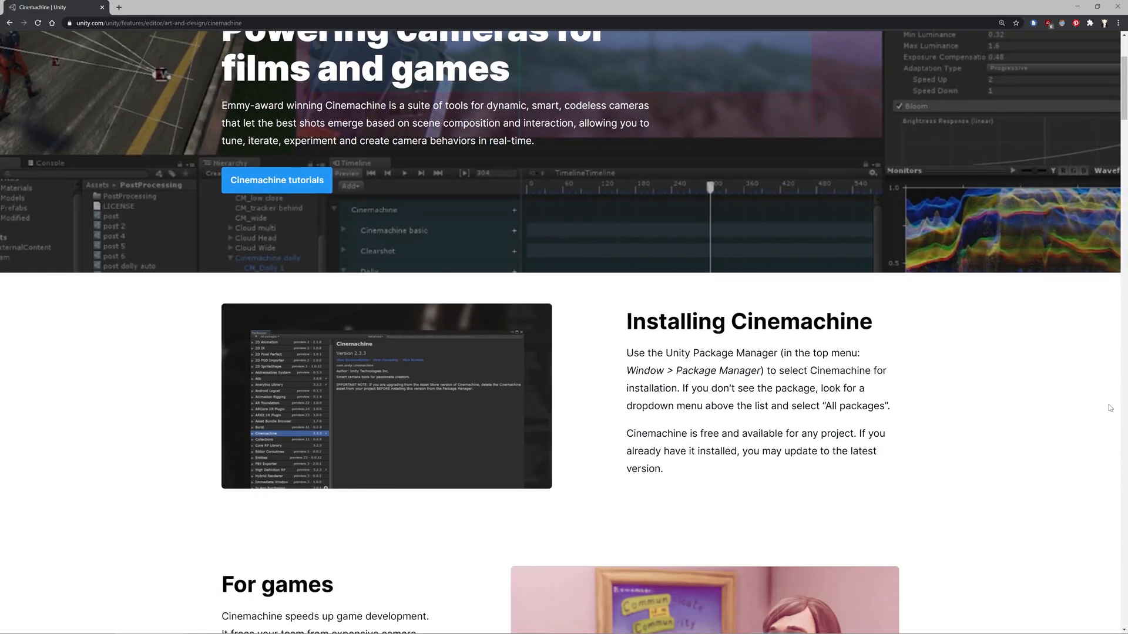
Start downloading 'SDK3 - Worlds' from the VRChat download page
scroll(down, 3)
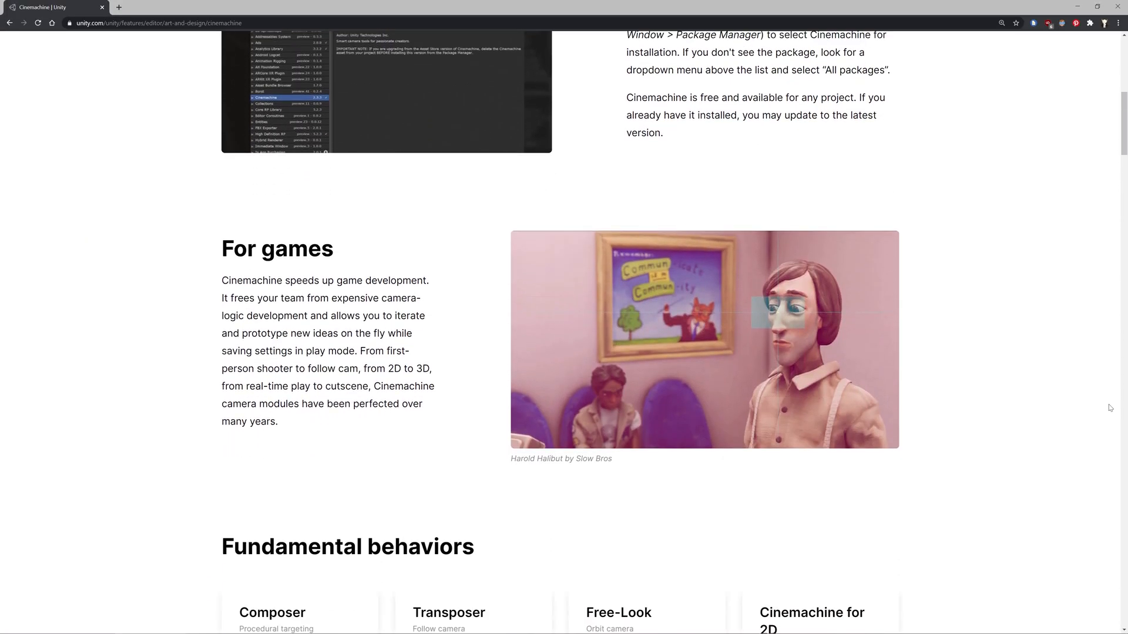
scroll(down, 3)
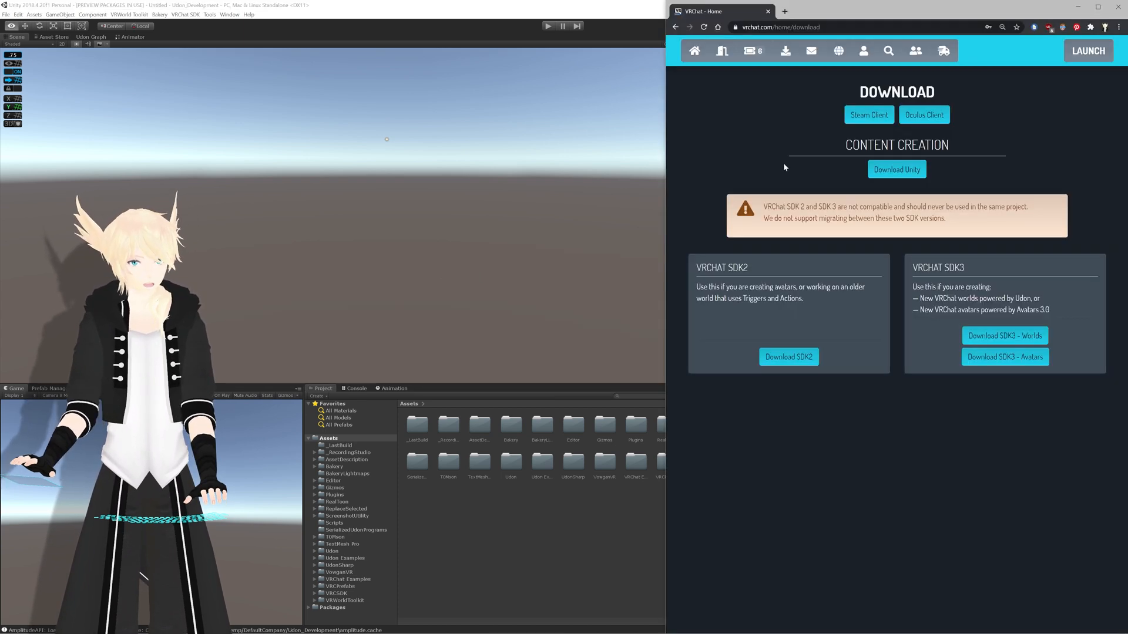
click(1003, 335)
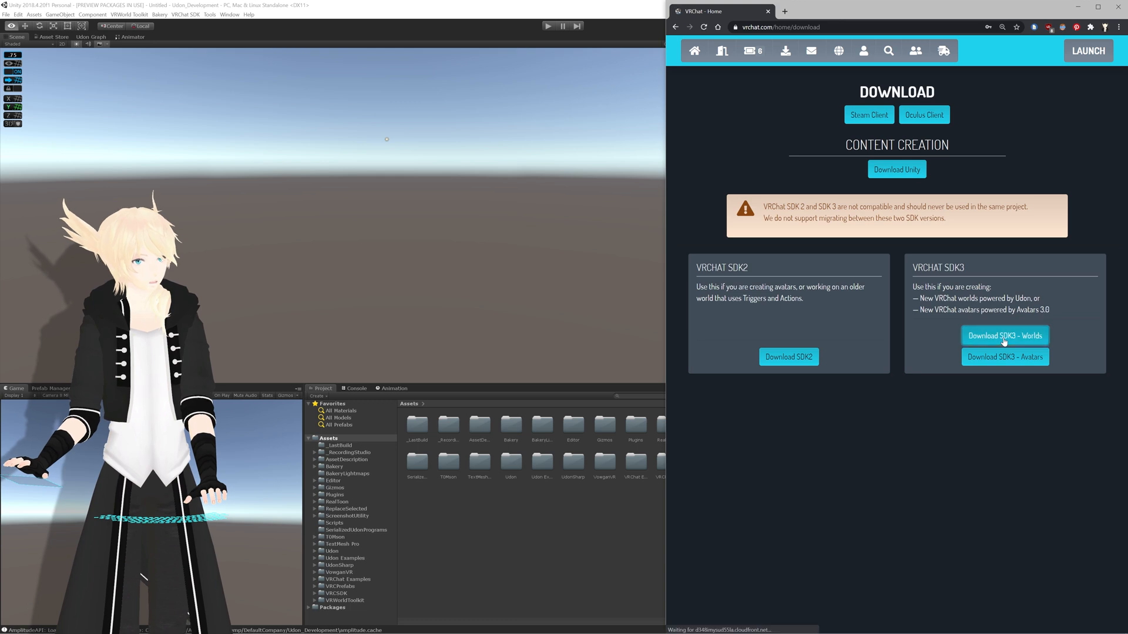
click(1004, 335)
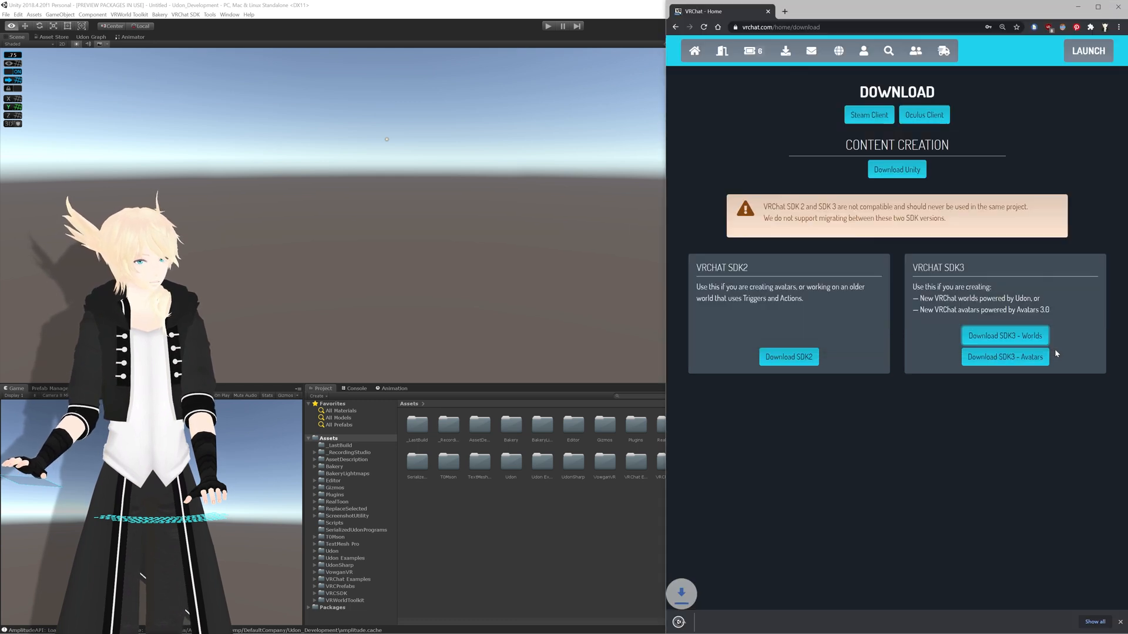
click(1004, 336)
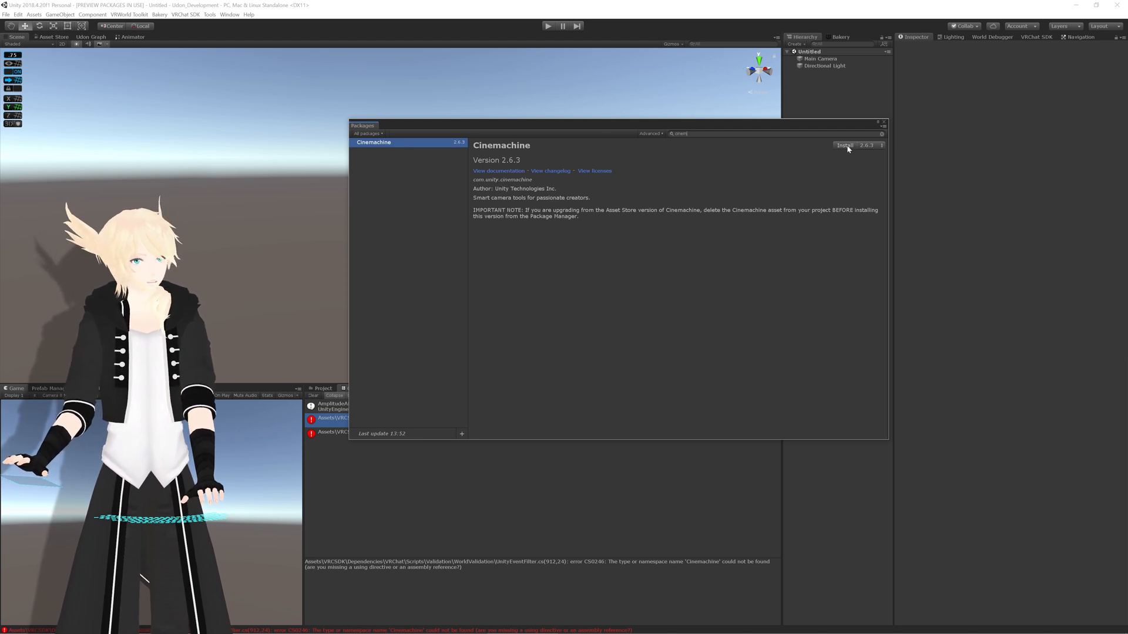
Install Cinemachine 2.6.3 from the Package Manager and close the window
click(845, 145)
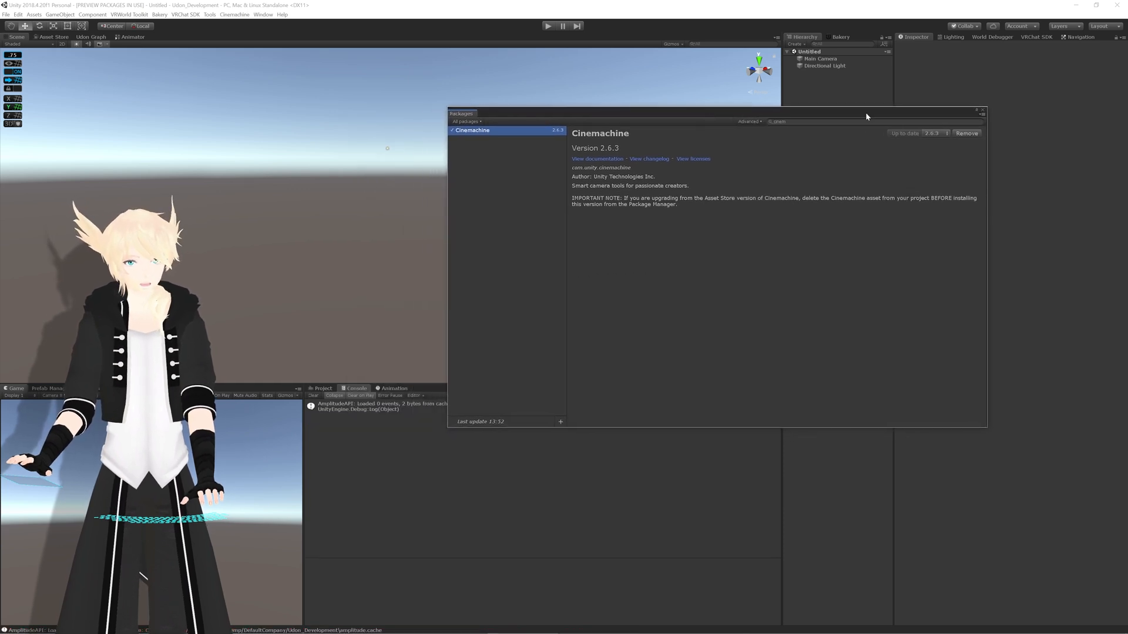
click(981, 109)
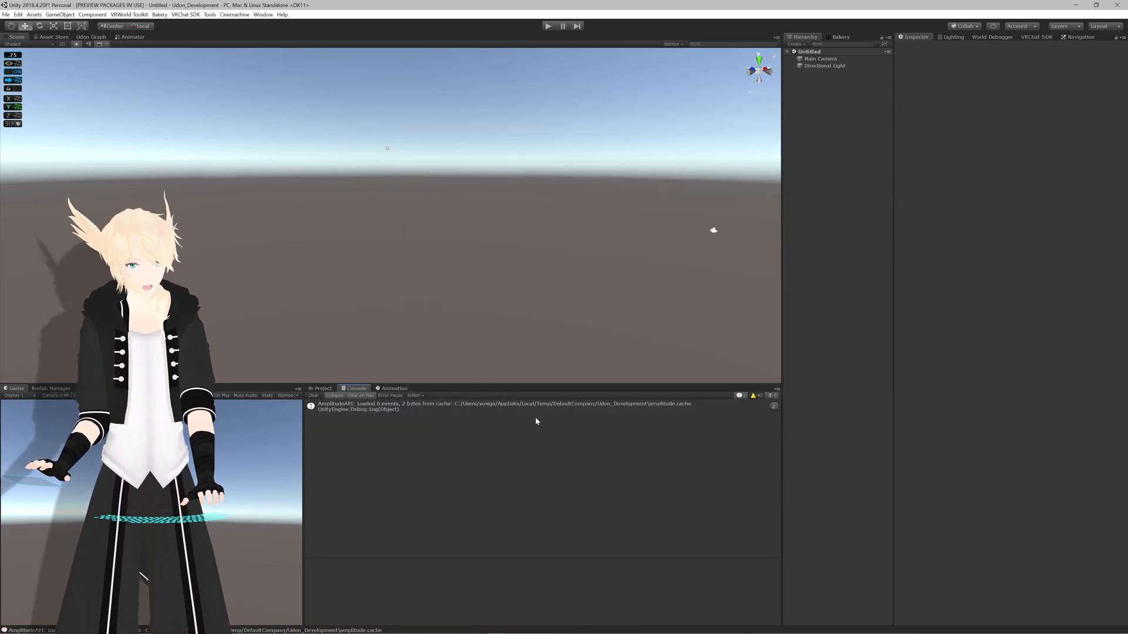